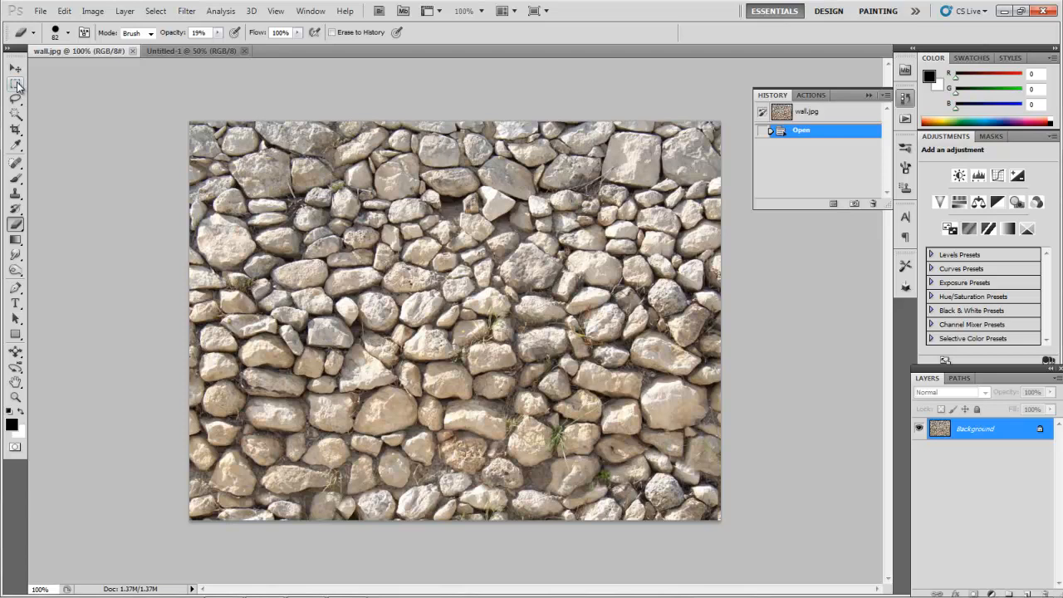
# Step: Switch to the Rectangular Marquee tool to select the wall's upper strip
pyautogui.click(14, 83)
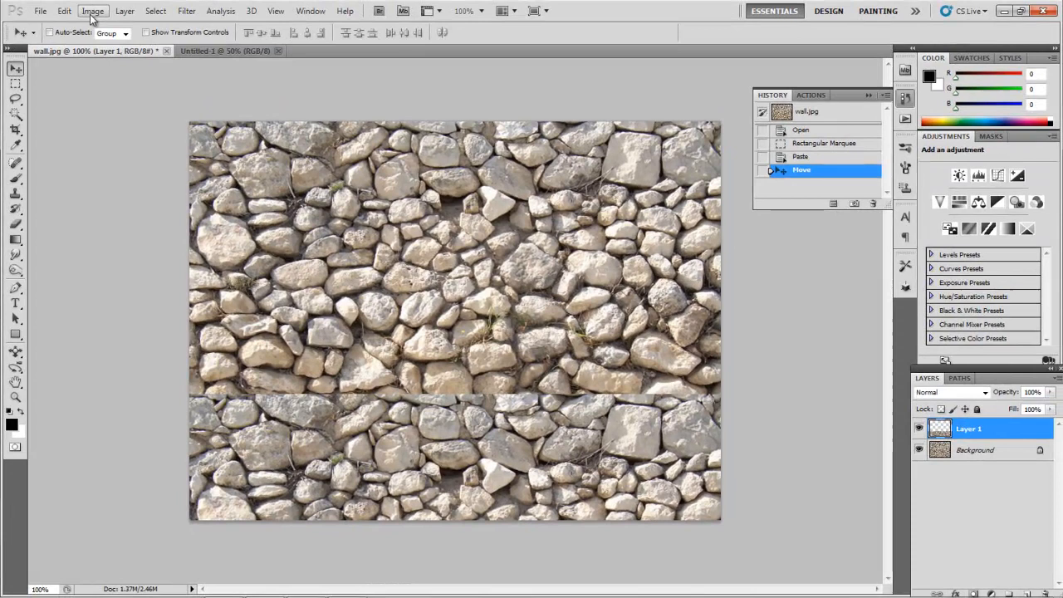
# Step: Flip the pasted Layer 1 strip vertically via Edit > Transform
pyautogui.click(92, 11)
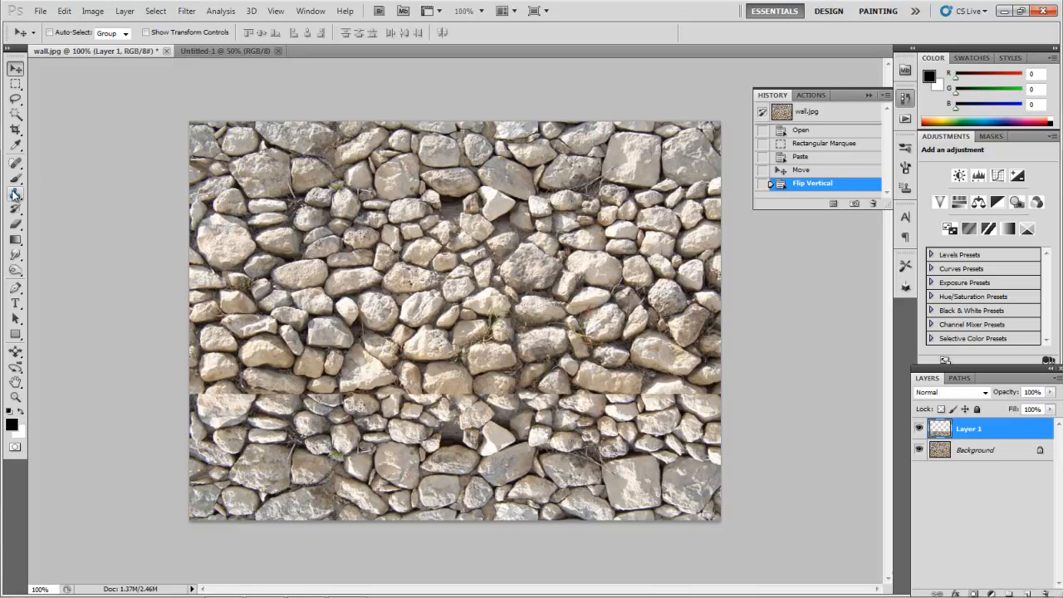
# Step: Set up a 75 px soft Eraser at 19% opacity
pyautogui.click(15, 193)
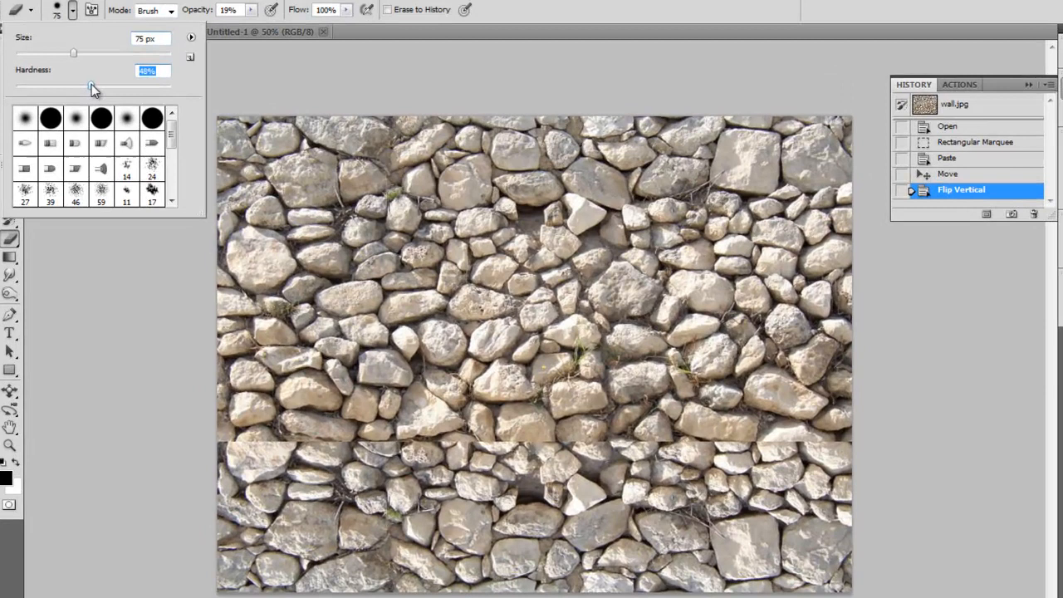
pyautogui.moveTo(90, 86); pyautogui.dragTo(177, 86)
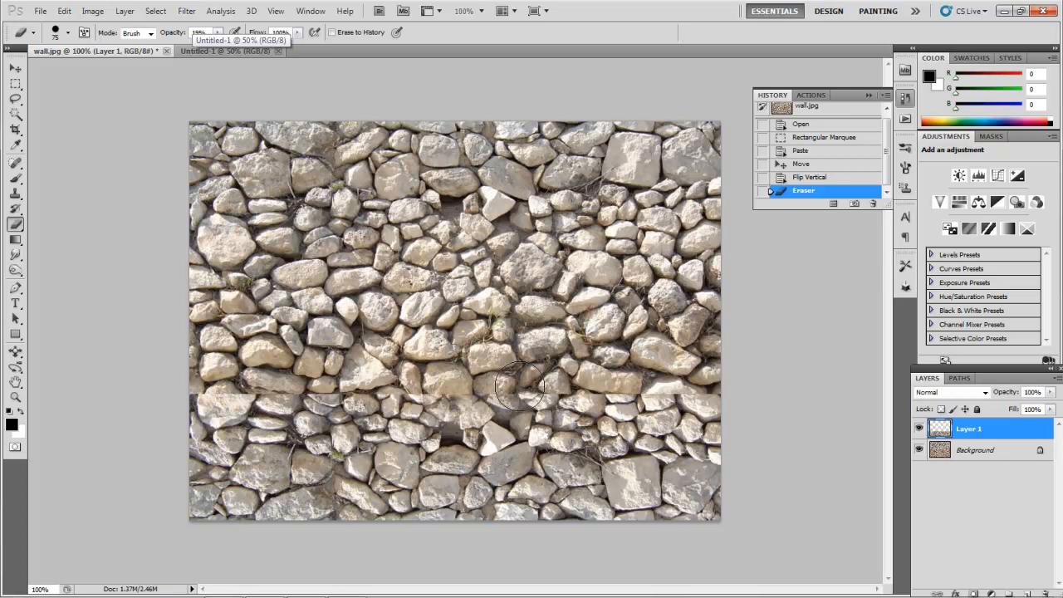
# Step: Erase along Layer 1's top edge from right to left to hide the horizontal seam
pyautogui.moveTo(523, 386); pyautogui.dragTo(602, 403)
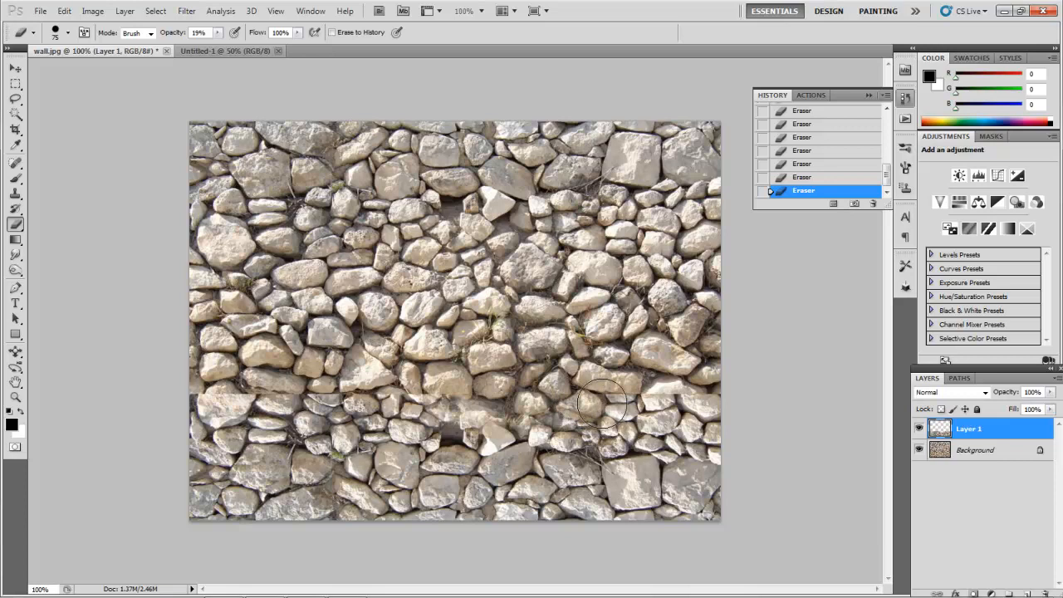
pyautogui.moveTo(602, 403); pyautogui.dragTo(681, 411)
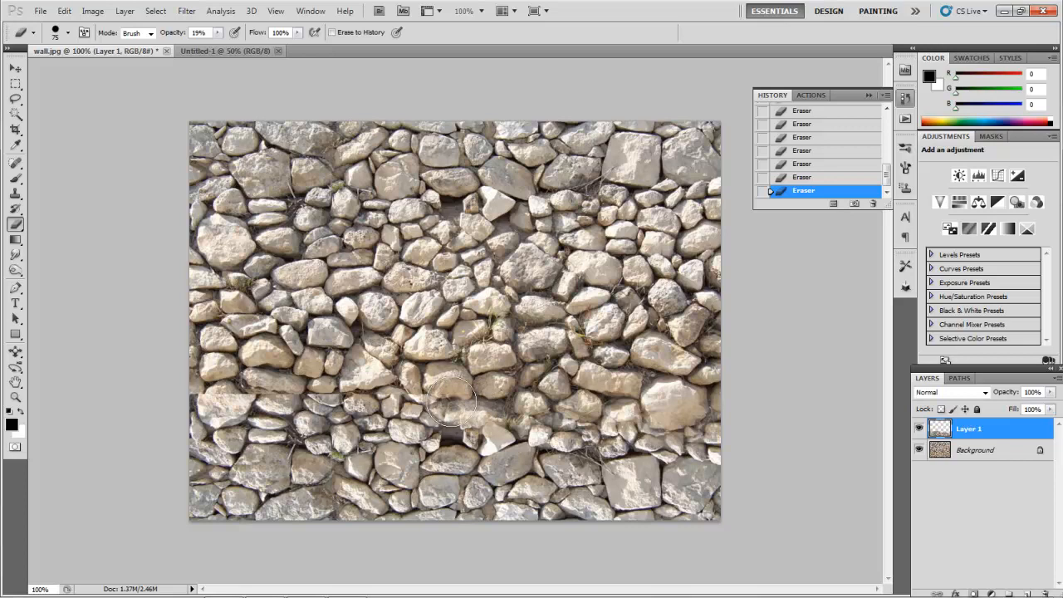
pyautogui.moveTo(452, 407); pyautogui.dragTo(324, 399)
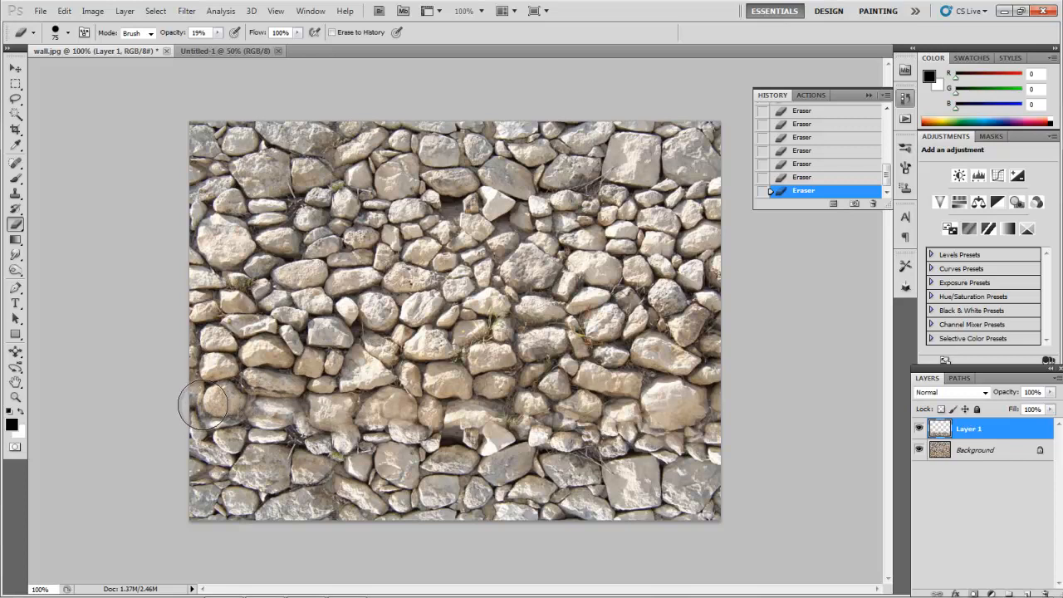
pyautogui.moveTo(206, 405); pyautogui.dragTo(291, 470)
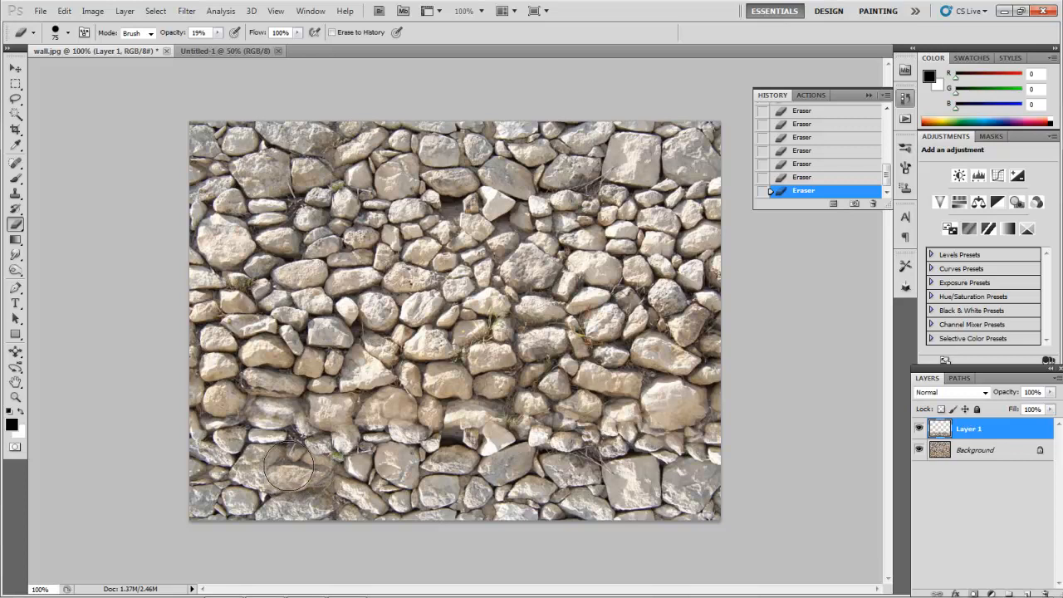
pyautogui.moveTo(291, 469); pyautogui.dragTo(531, 486)
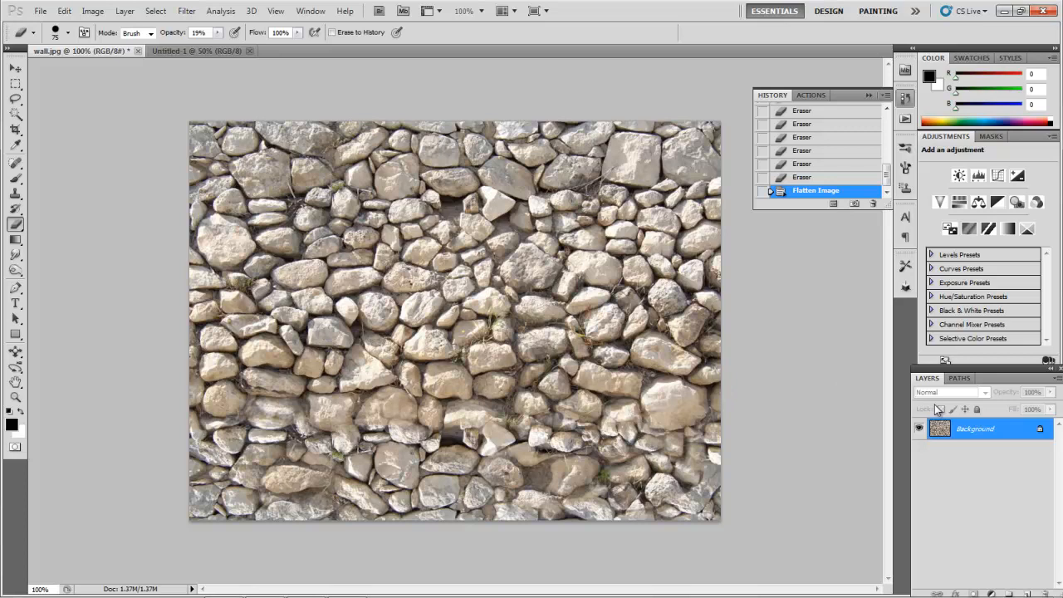
# Step: Switch to the Rectangular Marquee to select the wall's left half
pyautogui.click(15, 83)
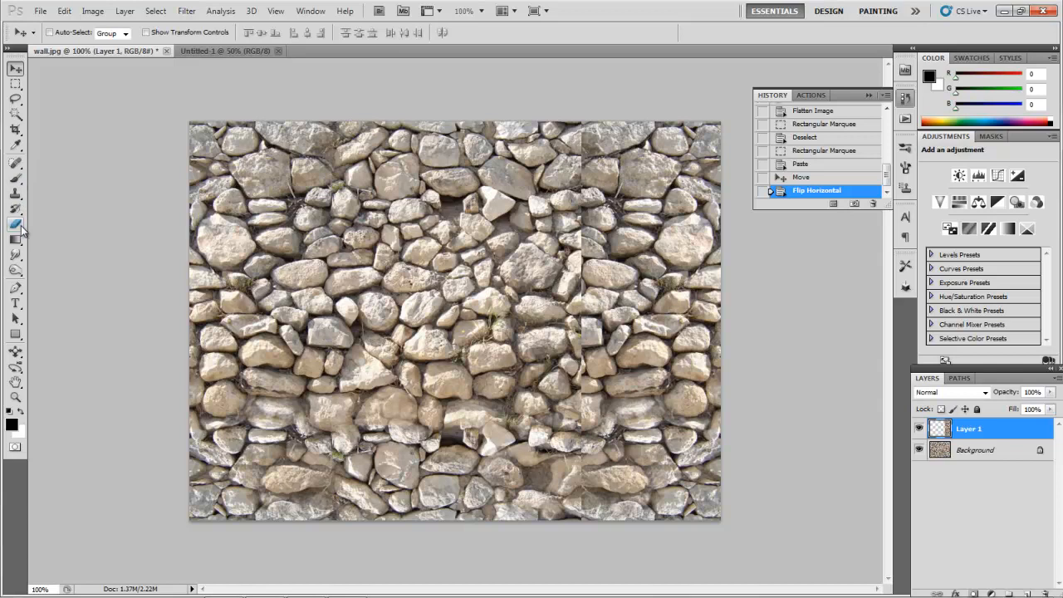
# Step: Erase down the vertical seam at the wall's centre to blend the mirrored stones
pyautogui.click(16, 224)
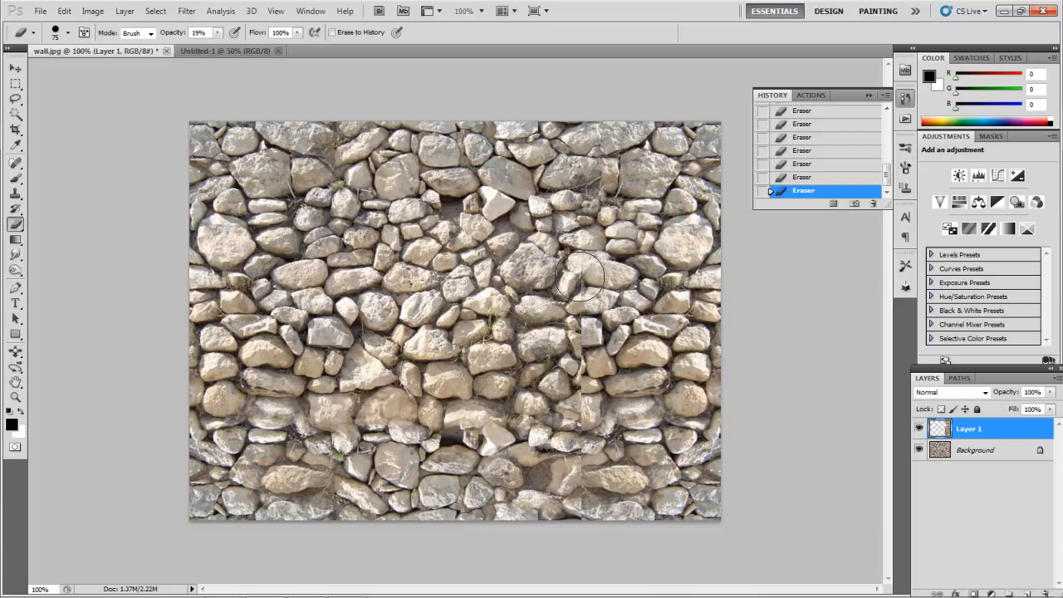
pyautogui.moveTo(581, 279); pyautogui.dragTo(581, 332)
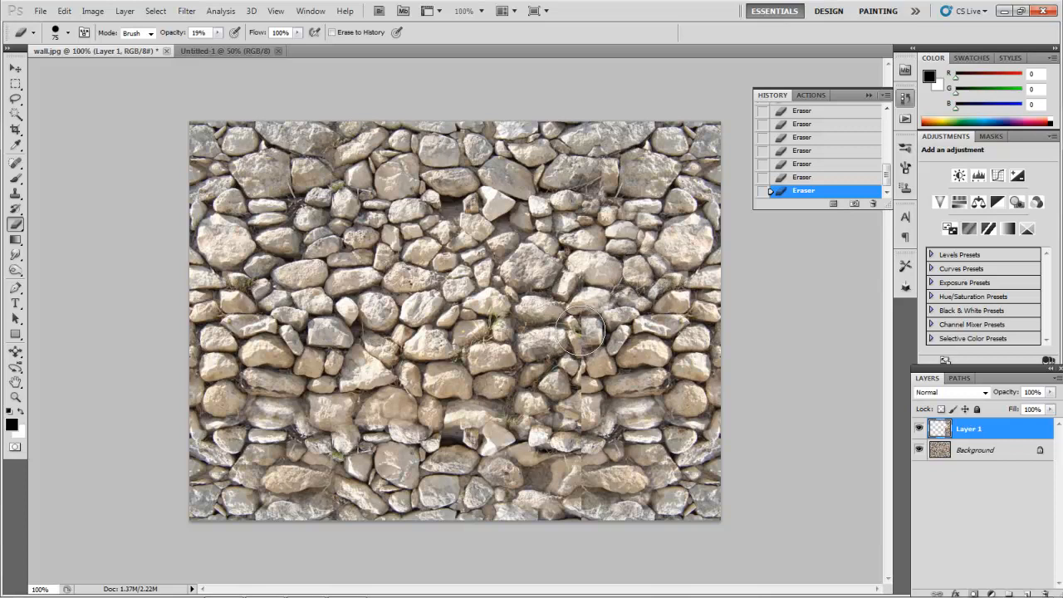
pyautogui.moveTo(581, 332); pyautogui.dragTo(581, 486)
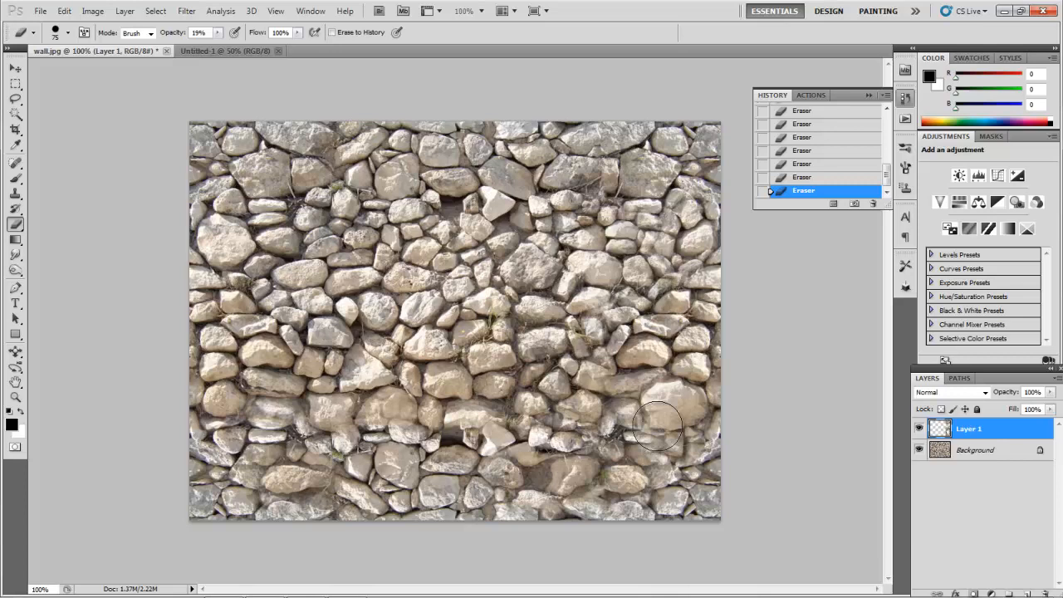
pyautogui.click(128, 11)
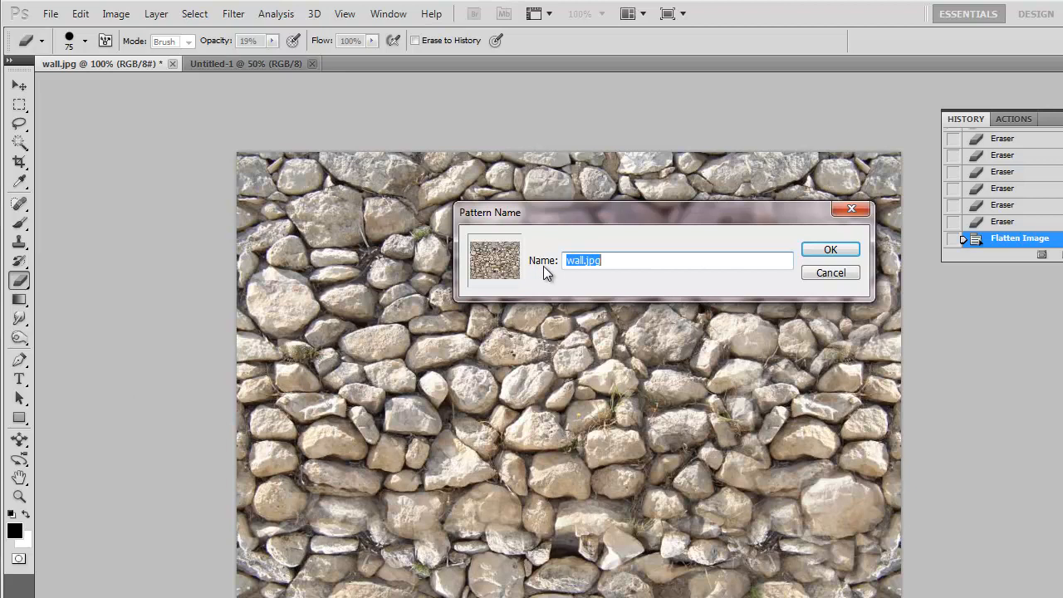
# Step: Confirm defining the texture as a pattern named wall.jpg
pyautogui.click(829, 249)
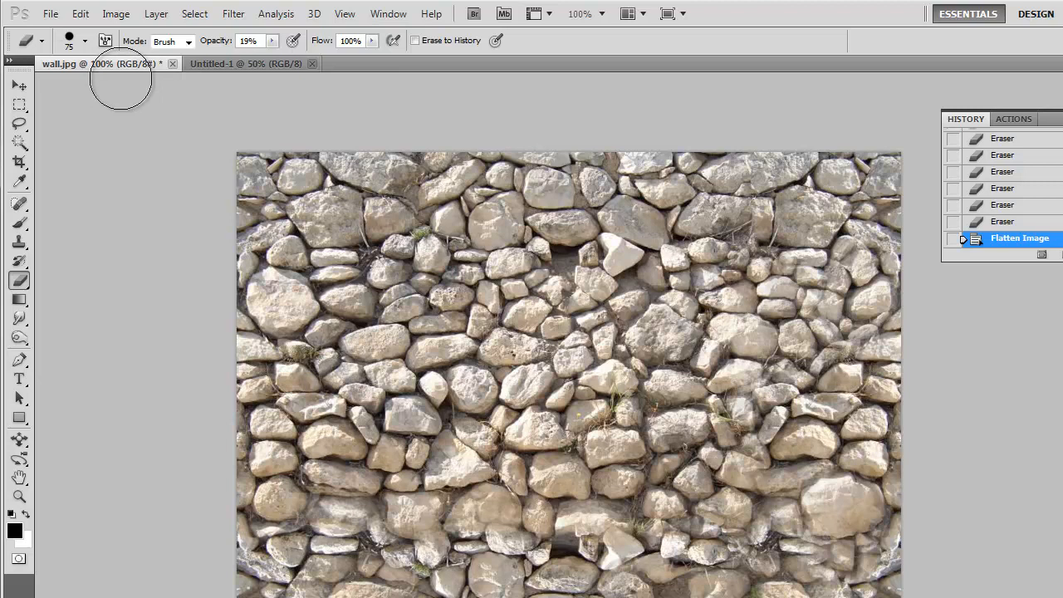
# Step: Fill the blank Untitled-1 canvas with the wall pattern via Edit > Fill
pyautogui.click(245, 64)
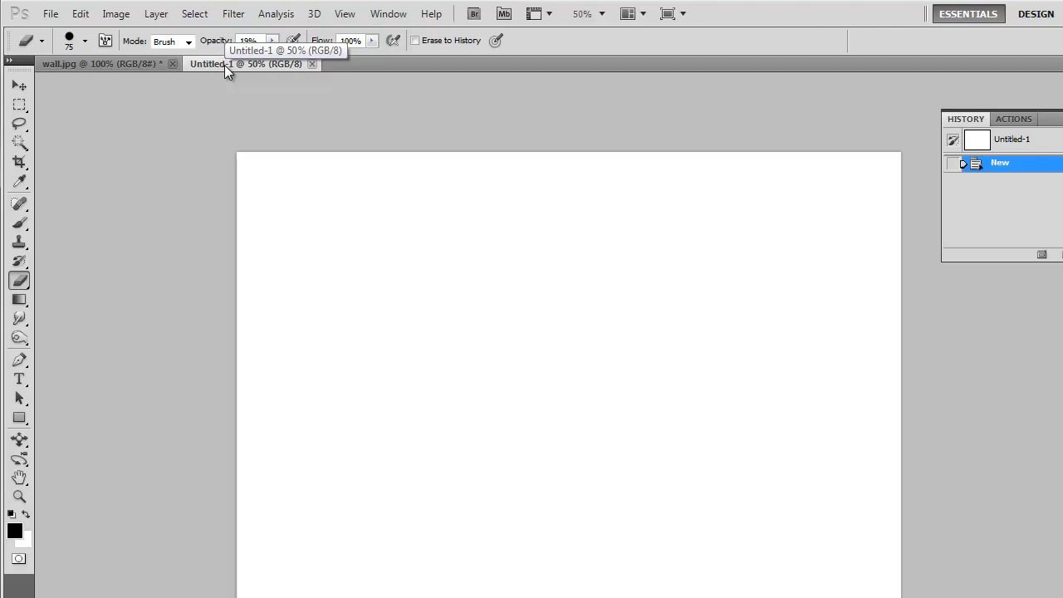
pyautogui.moveTo(81, 14)
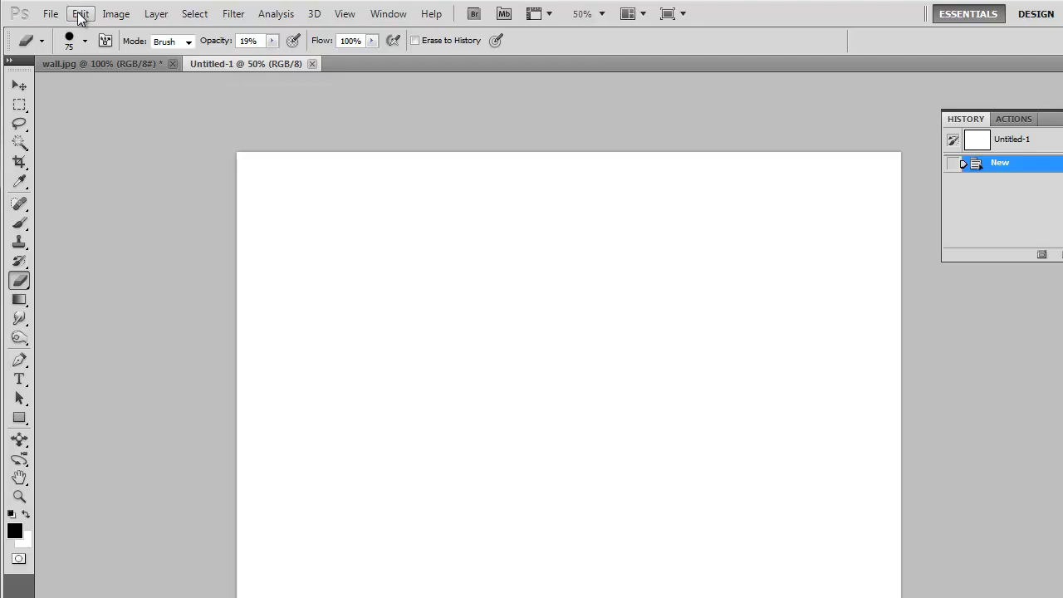
pyautogui.click(79, 13)
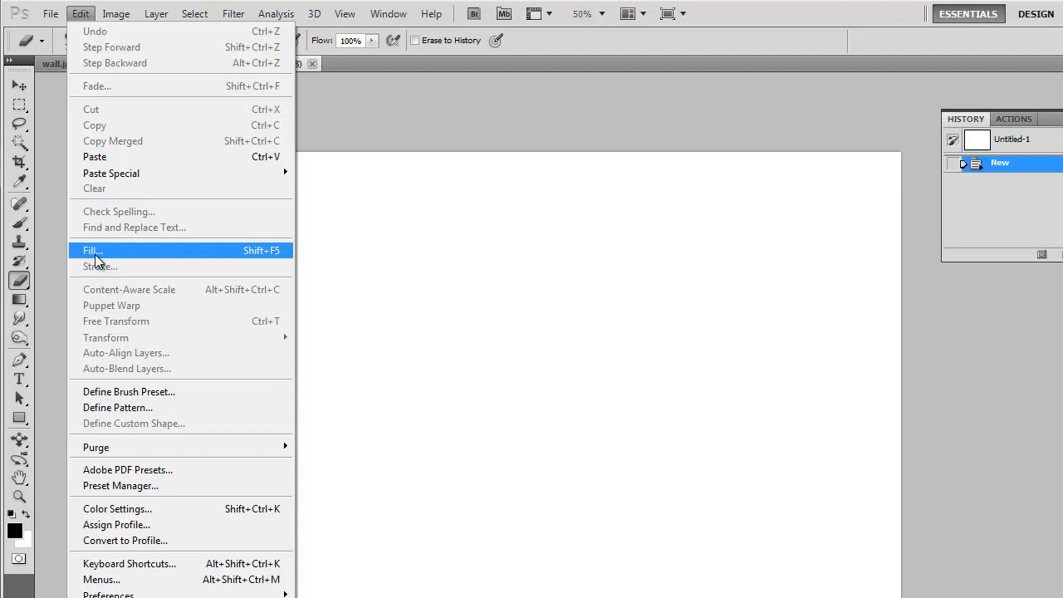
pyautogui.click(92, 250)
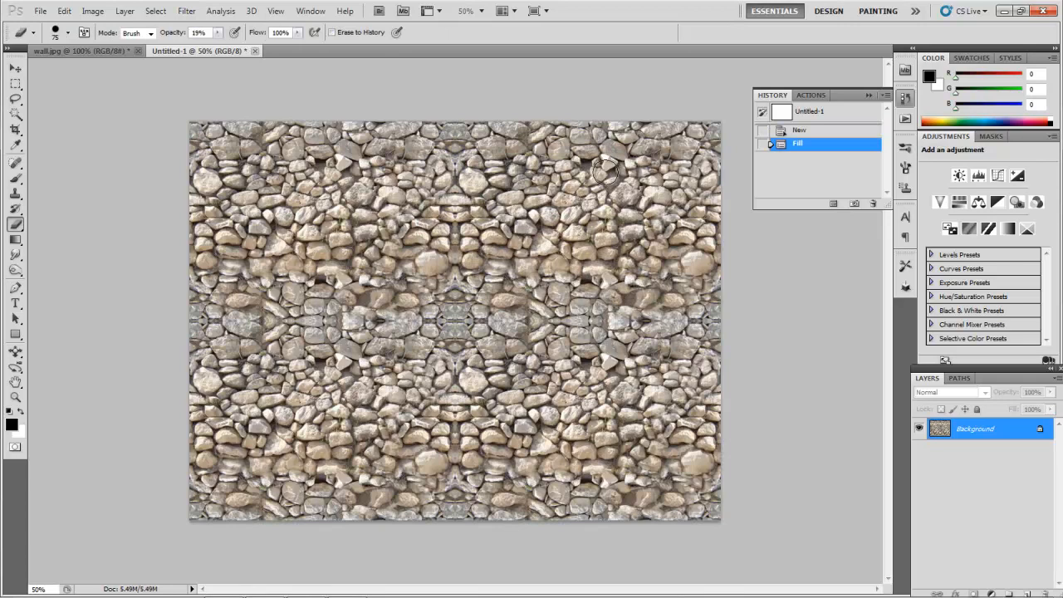